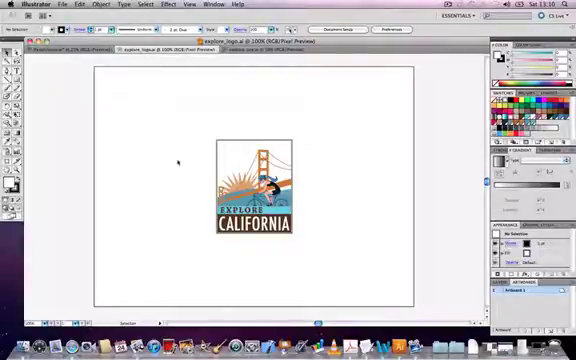
pyautogui.moveTo(238, 260)
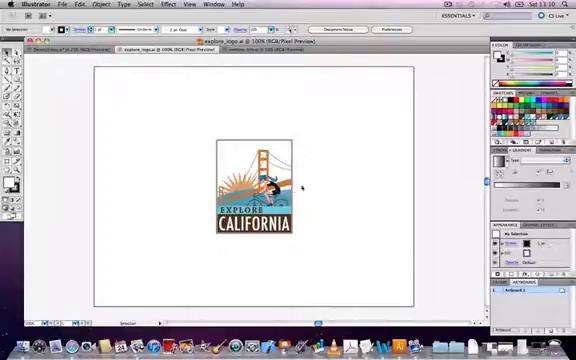
pyautogui.moveTo(247, 253)
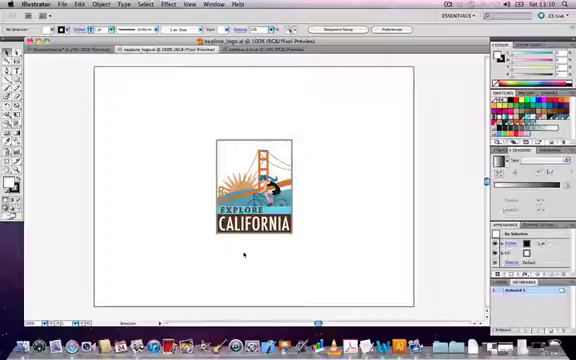
pyautogui.moveTo(186, 180)
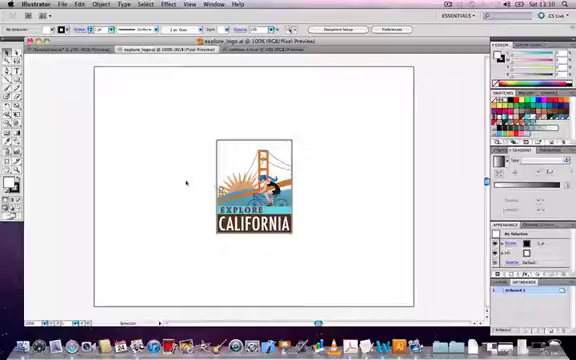
# Step: Magnify the explore_logo artwork to 400% on the bridge and cyclist in Pixel Preview
pyautogui.click(257, 185)
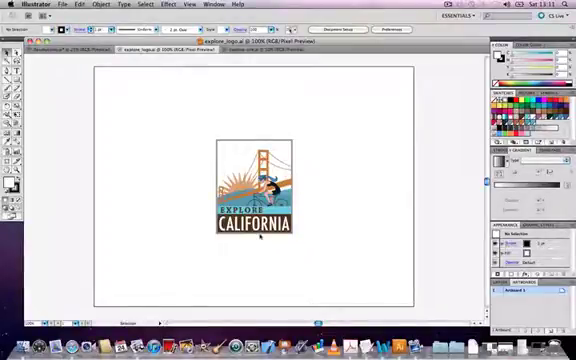
pyautogui.moveTo(186, 172)
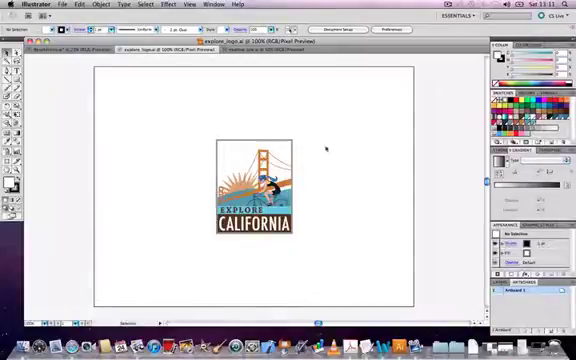
pyautogui.moveTo(265, 248)
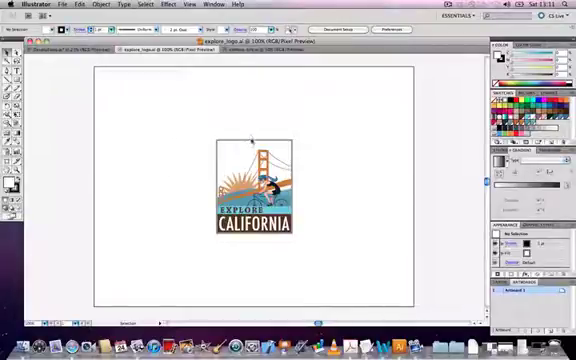
pyautogui.moveTo(303, 190)
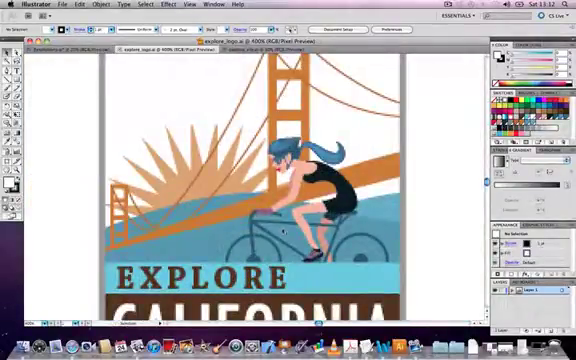
# Step: Switch off Anti-aliased Artwork in General preferences so the logo shows jagged edges
pyautogui.click(16, 4)
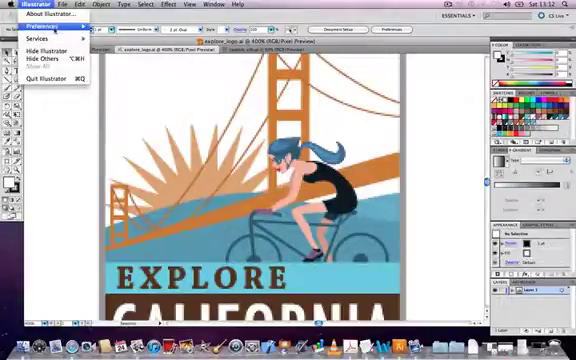
pyautogui.click(44, 24)
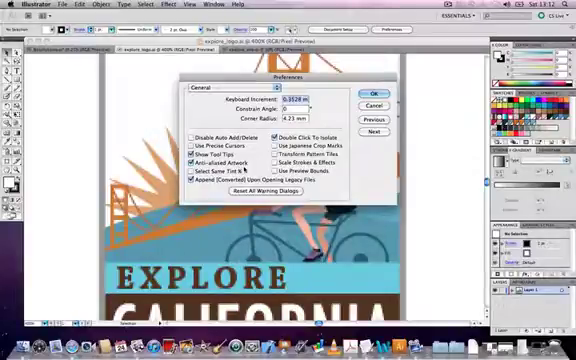
pyautogui.click(196, 159)
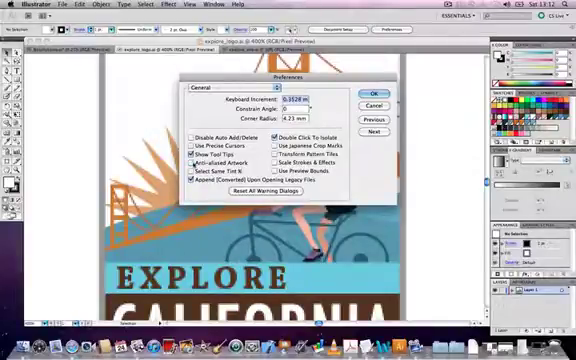
pyautogui.click(367, 93)
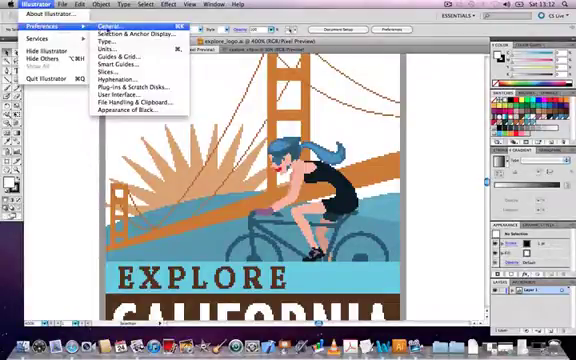
# Step: Revisit General preferences and confirm, keeping anti-aliasing off
pyautogui.click(107, 35)
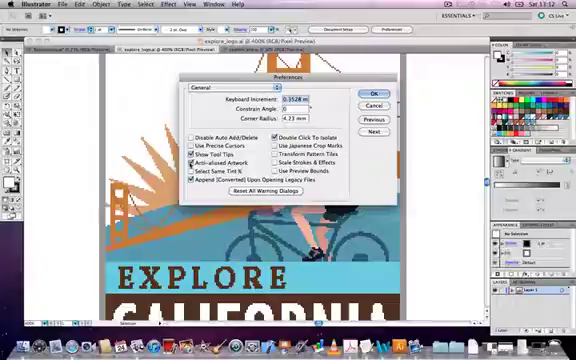
pyautogui.click(370, 93)
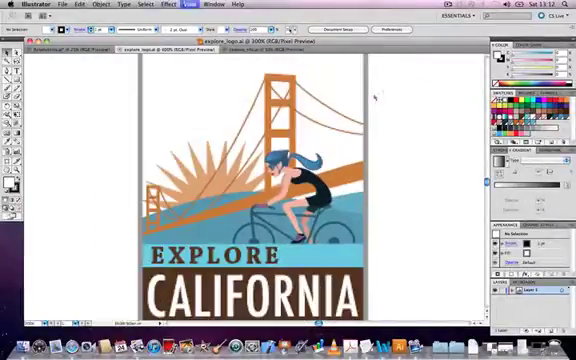
# Step: Re-enable Anti-aliased Artwork in General preferences so the logo shows smooth edges again
pyautogui.click(190, 4)
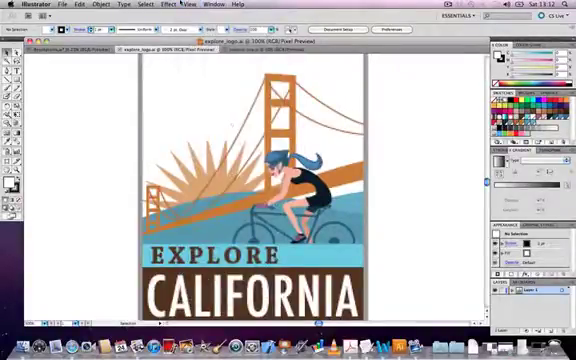
pyautogui.click(22, 5)
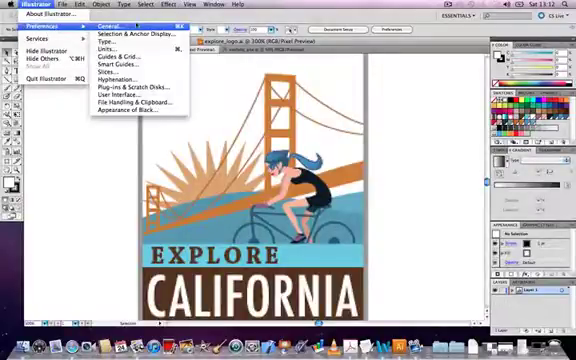
pyautogui.click(111, 24)
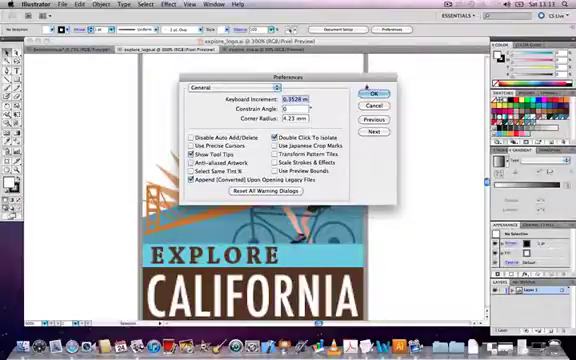
pyautogui.click(371, 92)
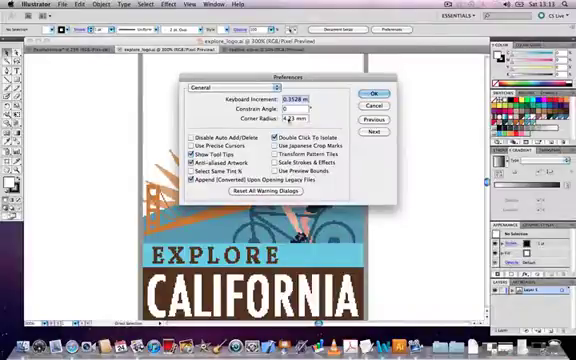
pyautogui.click(369, 100)
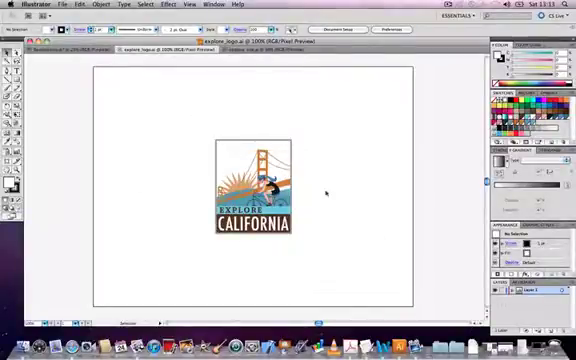
pyautogui.moveTo(176, 181)
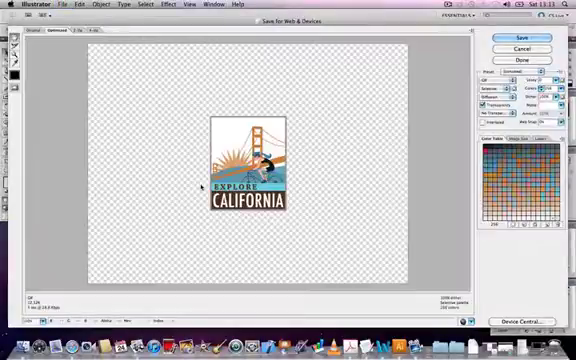
# Step: Compare the logo in 4-Up with the first preview as PNG-24, then cancel the web export
pyautogui.click(88, 33)
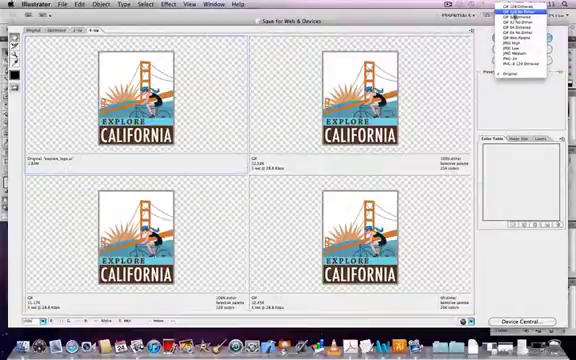
pyautogui.click(525, 15)
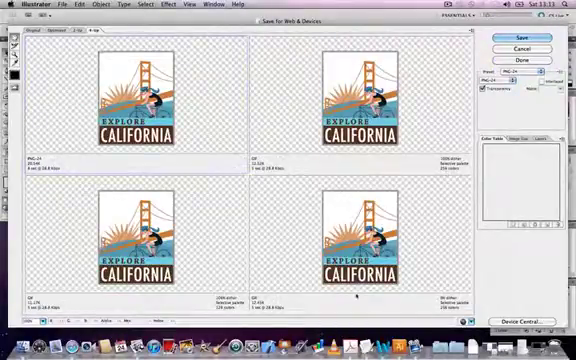
pyautogui.click(518, 35)
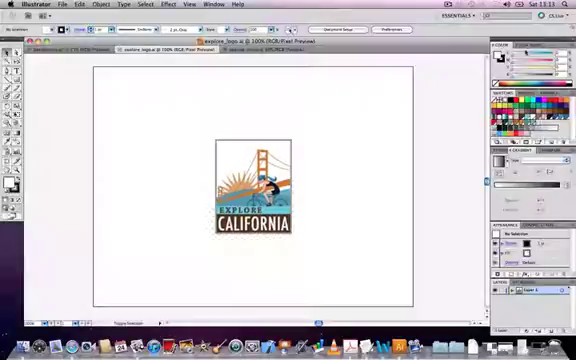
# Step: Toggle Pixel Preview on, off and on again from the View menu to render the logo as pixels
pyautogui.click(186, 5)
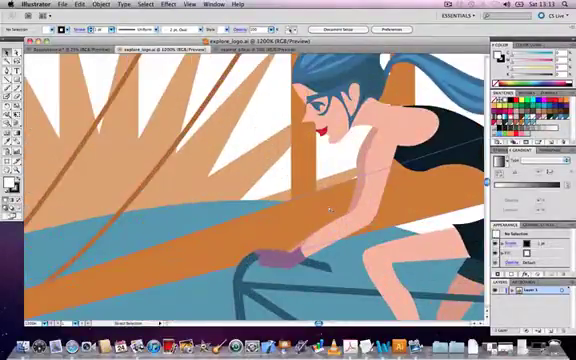
pyautogui.click(188, 4)
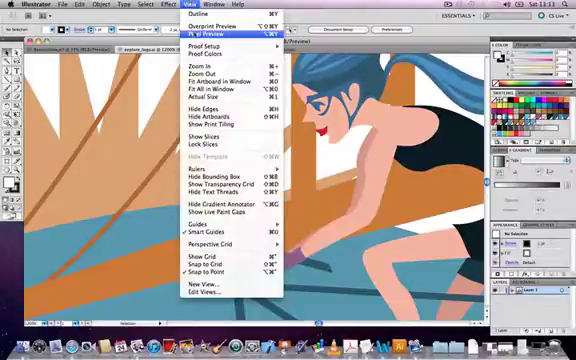
pyautogui.click(210, 34)
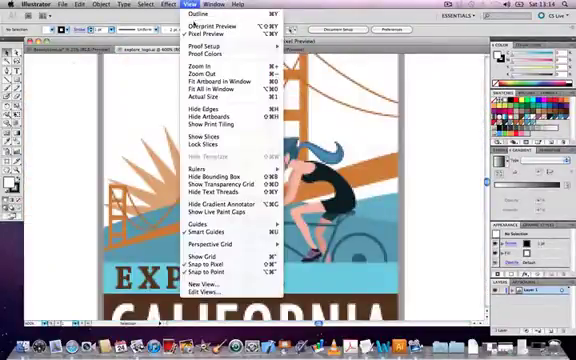
pyautogui.click(213, 78)
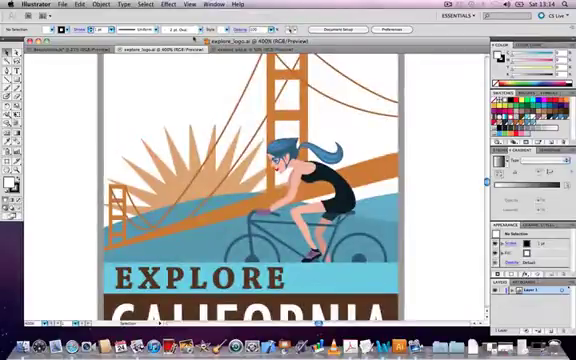
pyautogui.click(190, 5)
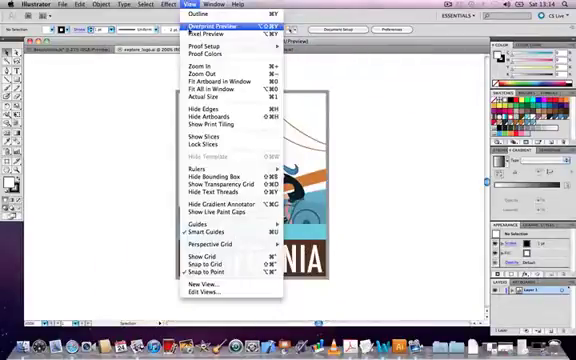
pyautogui.click(207, 33)
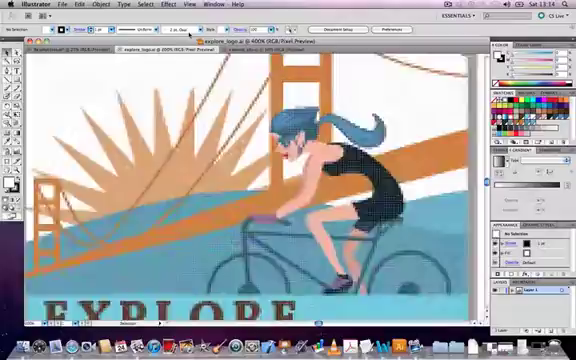
pyautogui.click(189, 5)
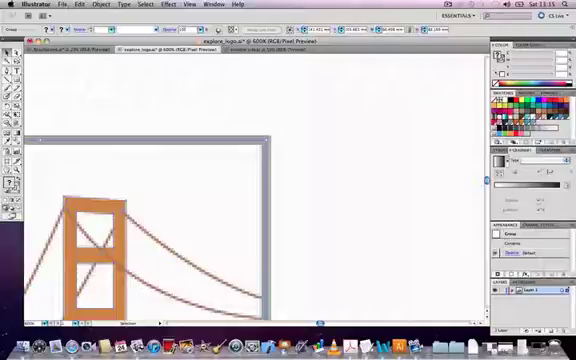
# Step: Enable Align to Pixel Grid in the Transform panel for the bridge tower group
pyautogui.click(210, 5)
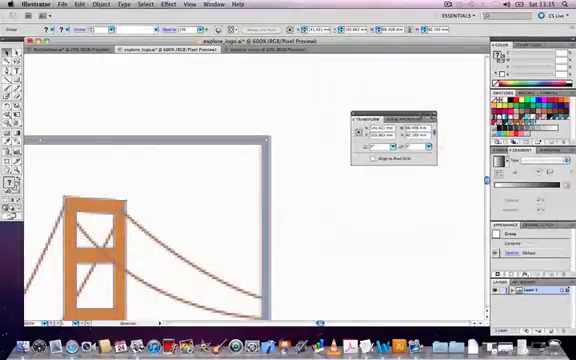
pyautogui.click(427, 107)
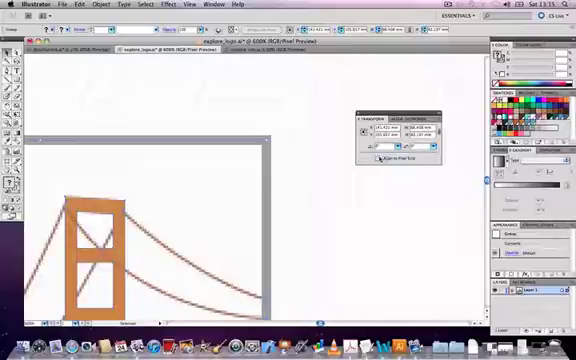
pyautogui.click(378, 158)
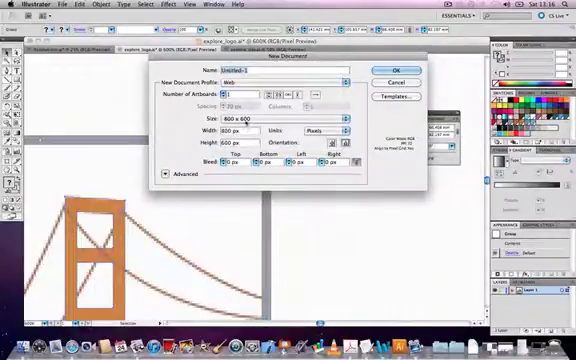
# Step: Expand the Advanced new-document options showing Align New Objects to Pixel Grid, then cancel
pyautogui.click(166, 174)
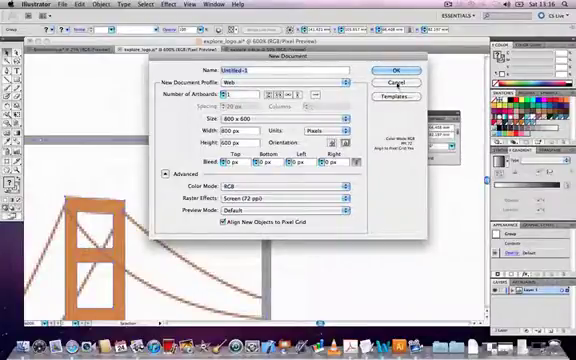
pyautogui.click(379, 68)
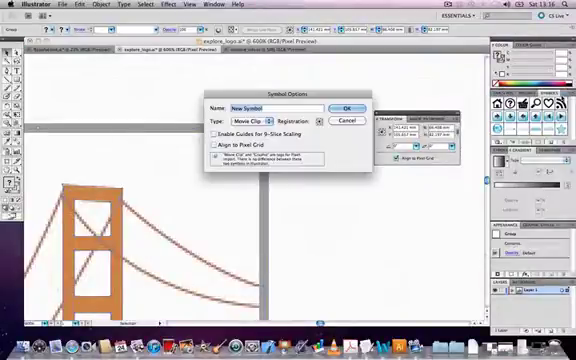
# Step: Create the tower as a movie clip symbol with Align to Pixel Grid enabled
pyautogui.click(215, 146)
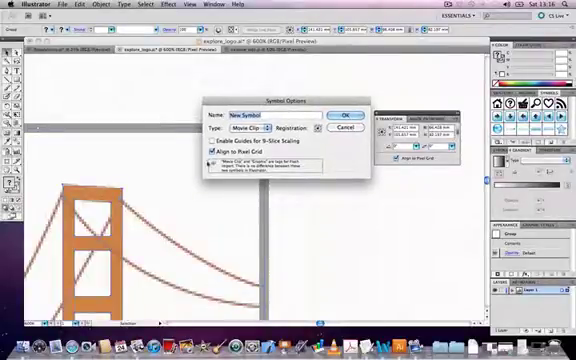
pyautogui.click(211, 149)
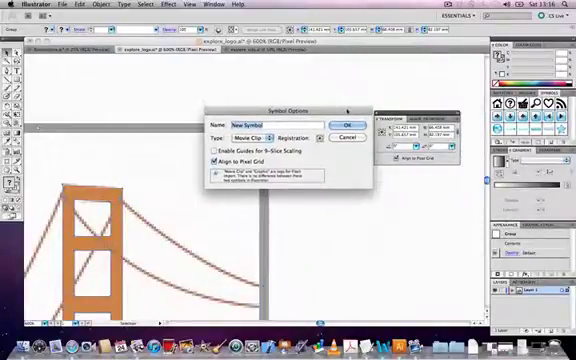
pyautogui.click(333, 123)
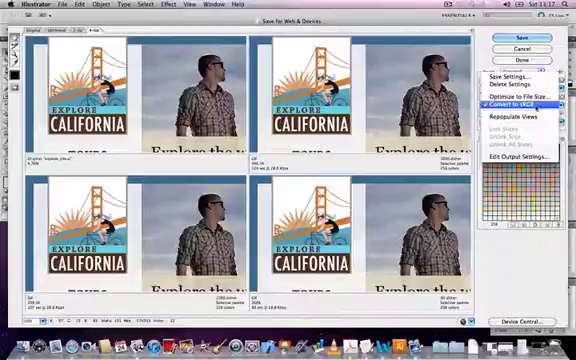
# Step: Enable Convert to sRGB for the four web export previews of the logo page
pyautogui.click(522, 105)
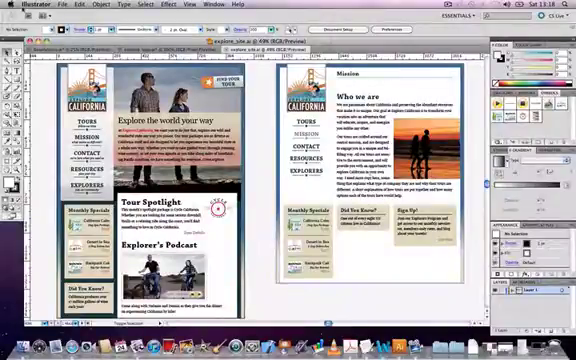
pyautogui.click(16, 4)
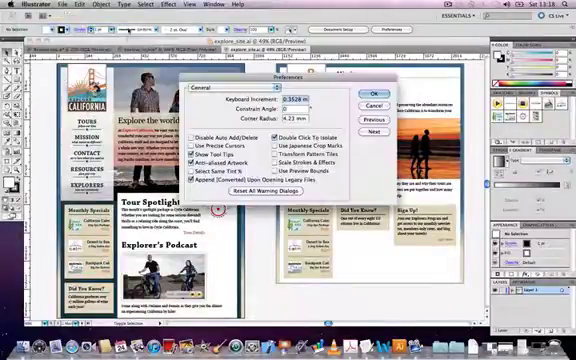
pyautogui.click(215, 91)
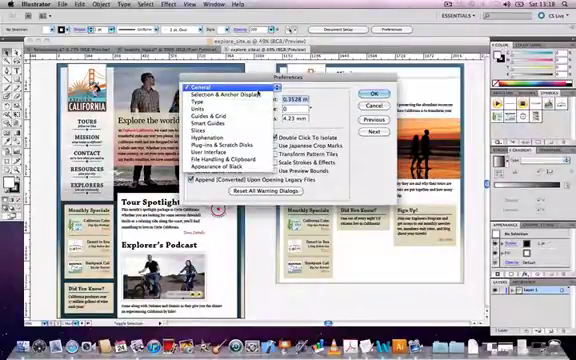
pyautogui.click(195, 88)
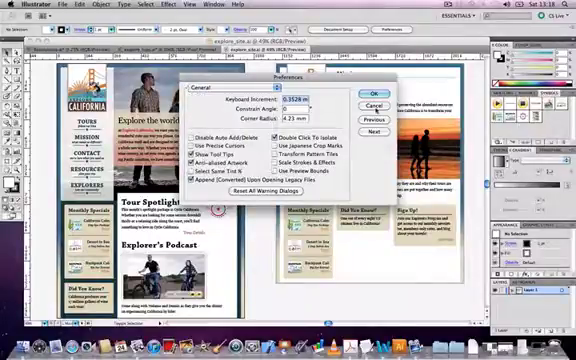
pyautogui.click(240, 5)
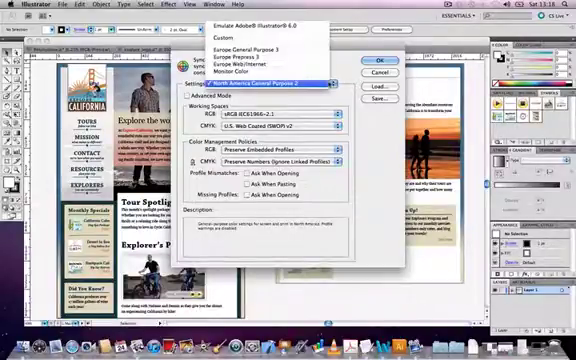
# Step: Apply the Europe Web/Internet colour preset: sRGB working space, Coated FOGRA39 CMYK
pyautogui.click(265, 83)
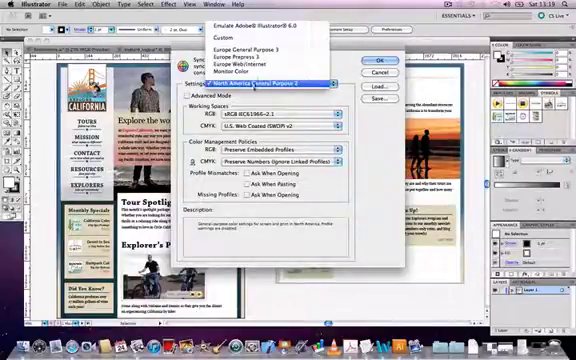
pyautogui.click(267, 78)
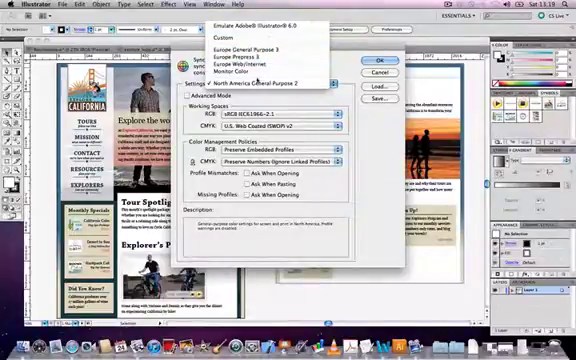
pyautogui.moveTo(240, 65)
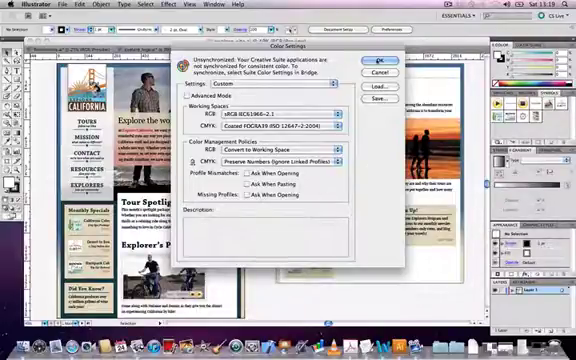
pyautogui.click(375, 63)
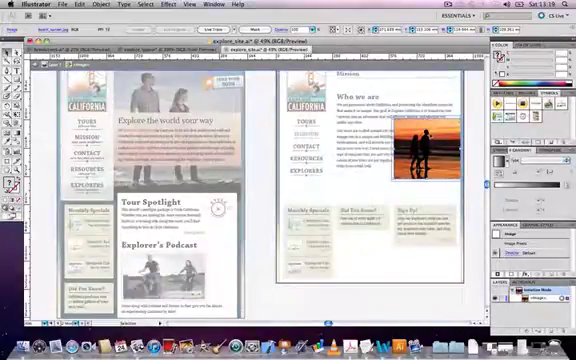
# Step: Bring up the Object menu commands for the isolated photo image
pyautogui.click(89, 4)
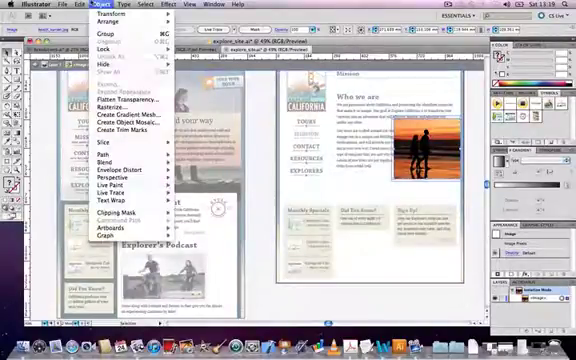